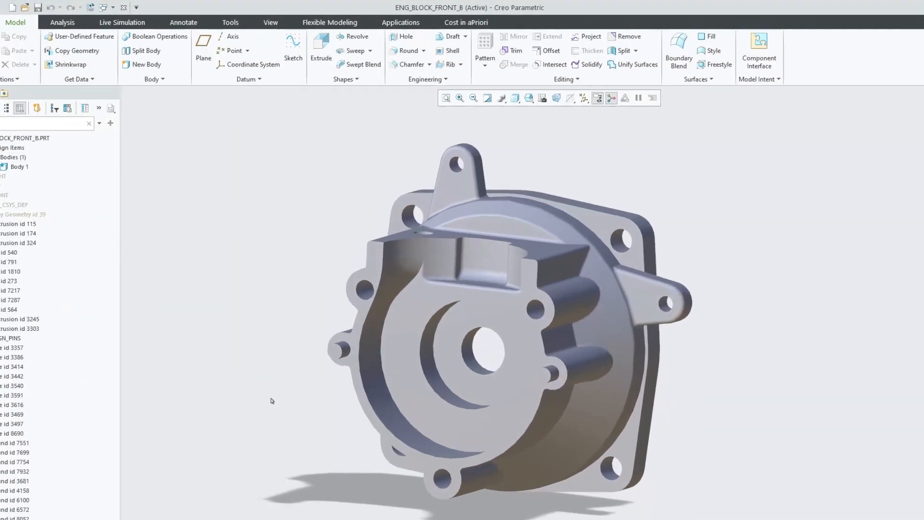
Send the active ENG_BLOCK_FRONT_B part from Creo to aPriori Design for costing.
click(401, 22)
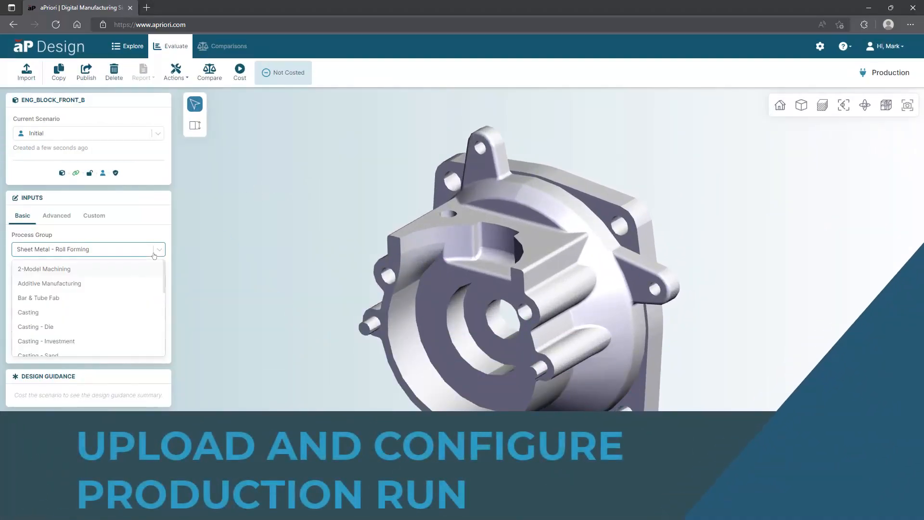
Cost the part as Stock Machining with annual volume 10000 over 3 years.
scroll(down, 3)
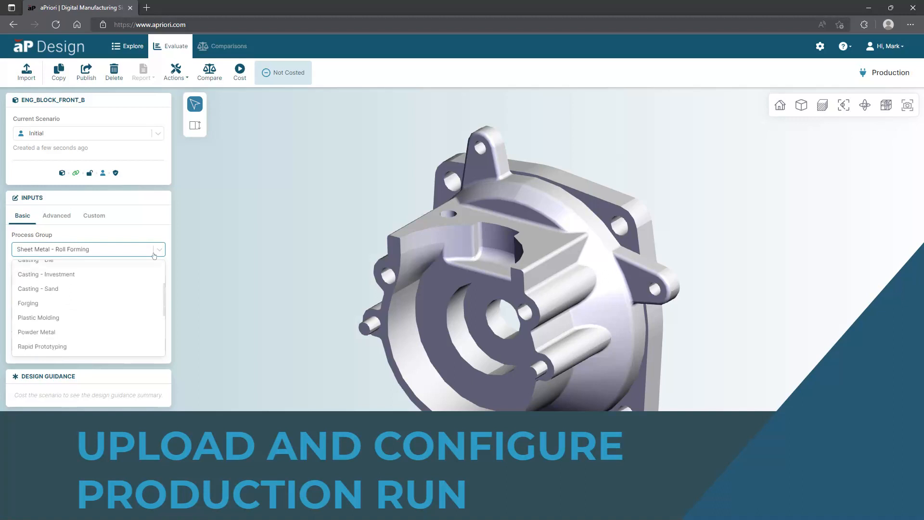
scroll(down, 3)
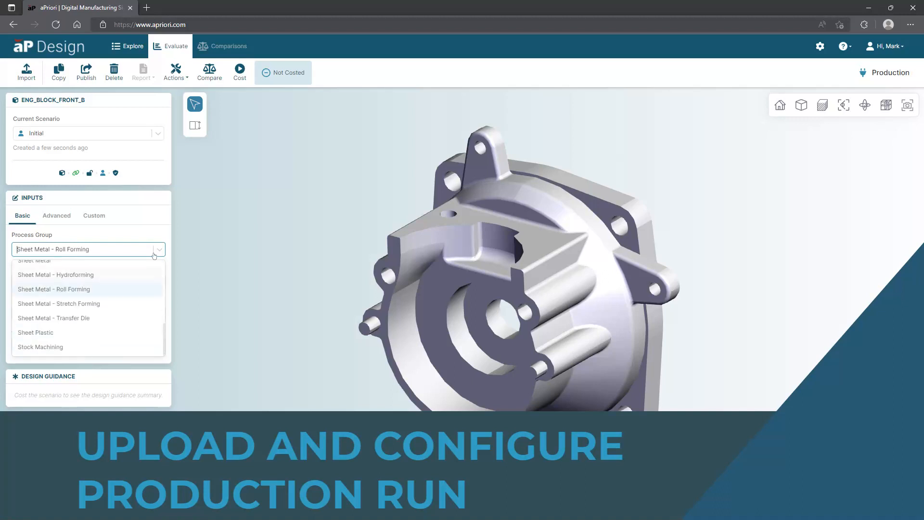
click(41, 347)
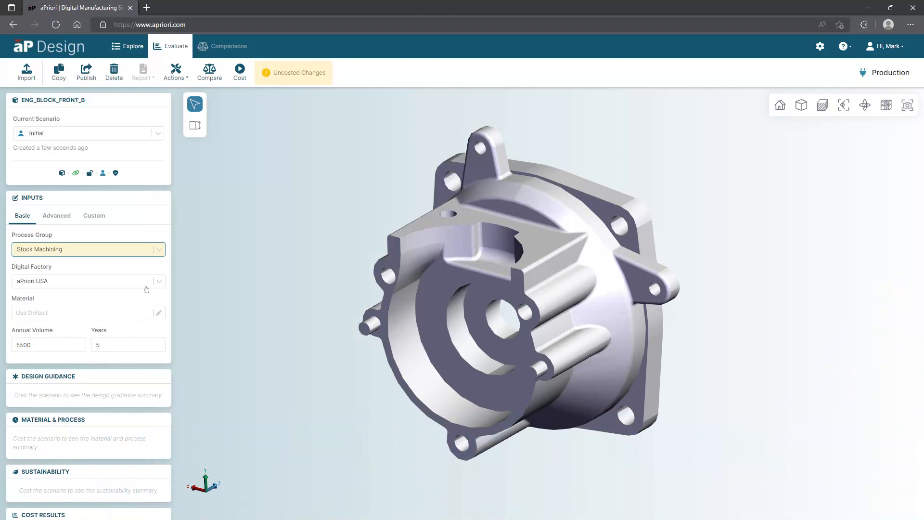
mouse_move(57, 303)
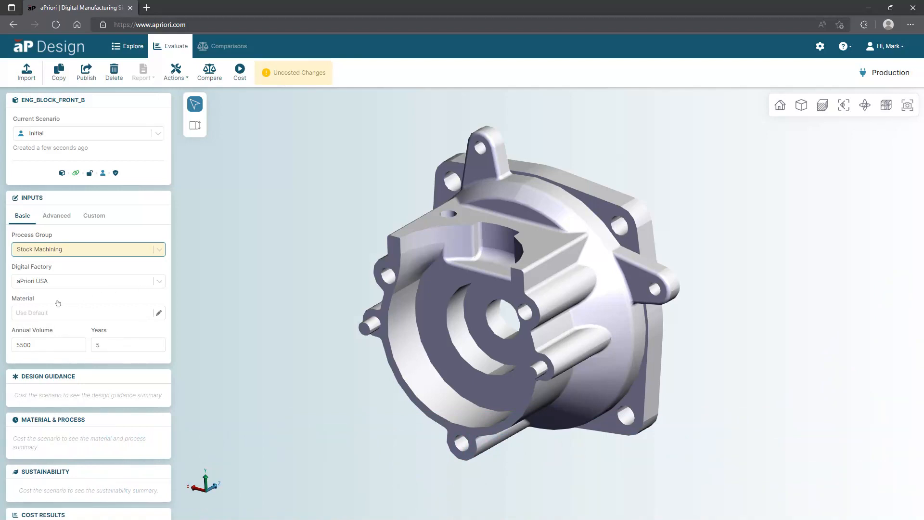
triple_click(48, 345)
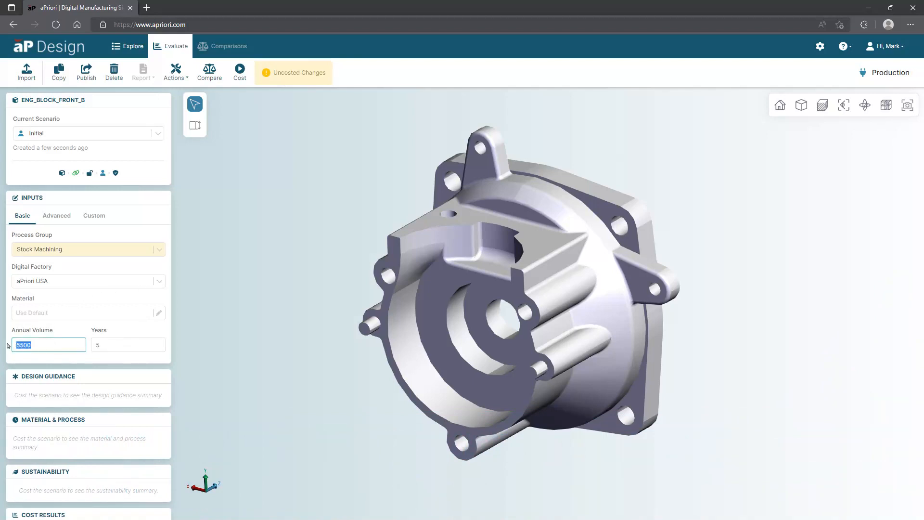
text(10000)
click(128, 344)
text(3)
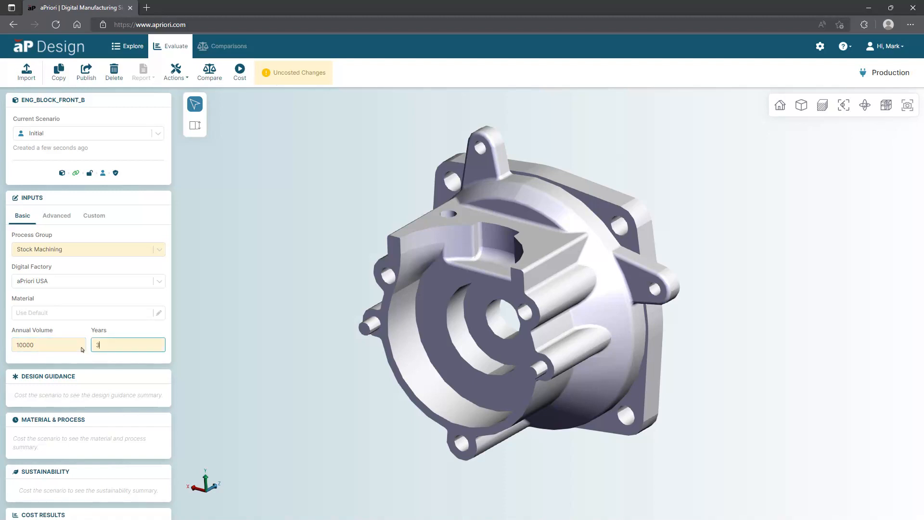
click(240, 71)
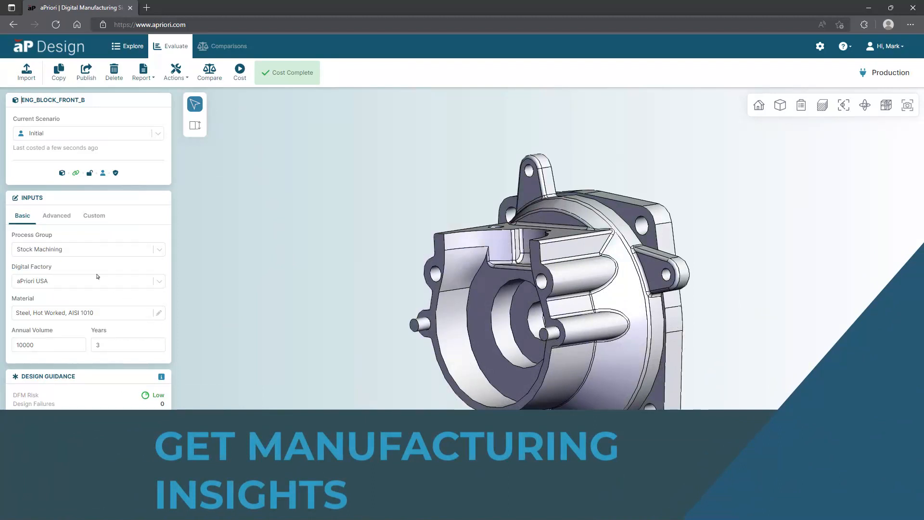
Reveal the completed cost results: low DFM risk, 8.30 kg CO2e, $38.95 piece part cost.
scroll(down, 3)
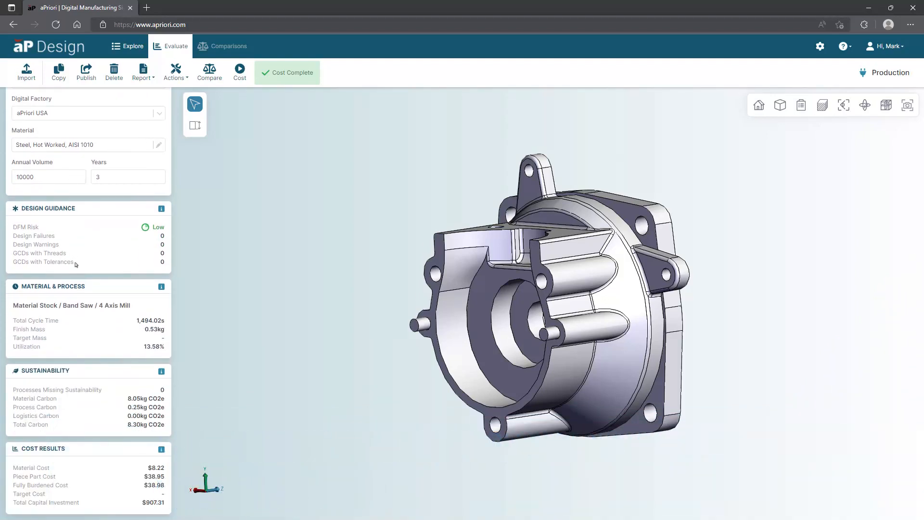
mouse_move(88, 301)
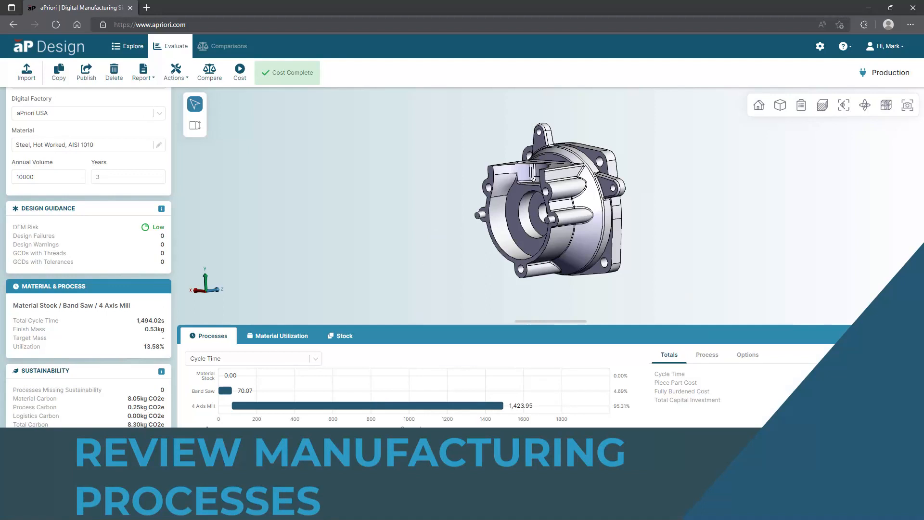
Chart processes by fully burdened cost and process carbon, then show the sustainability carbon breakdown.
click(252, 358)
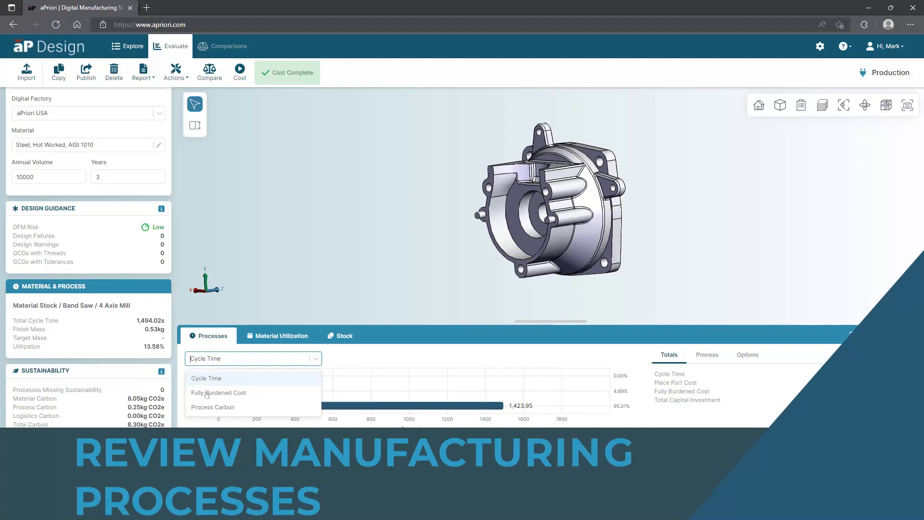
click(218, 392)
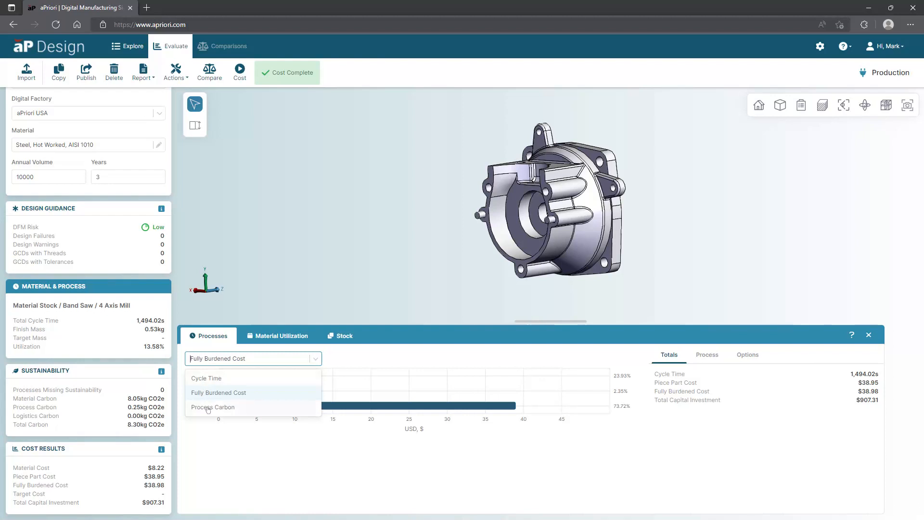
click(212, 406)
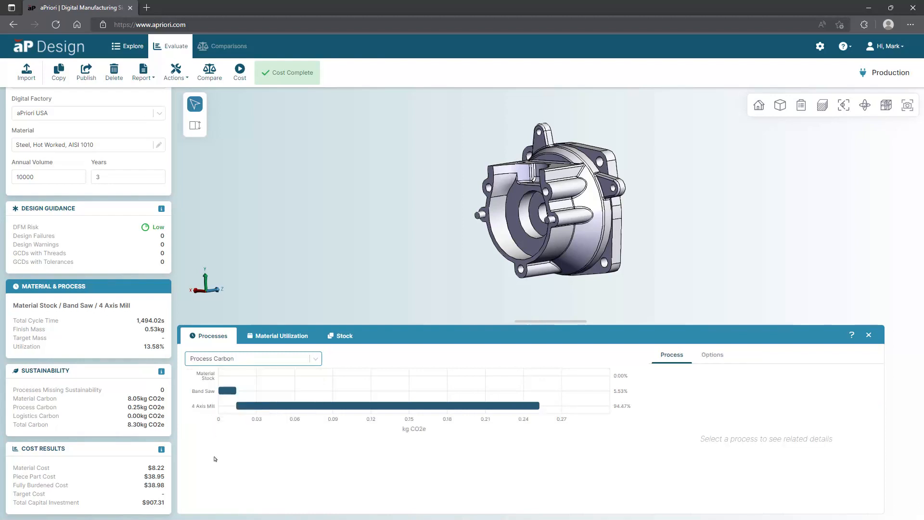
click(253, 358)
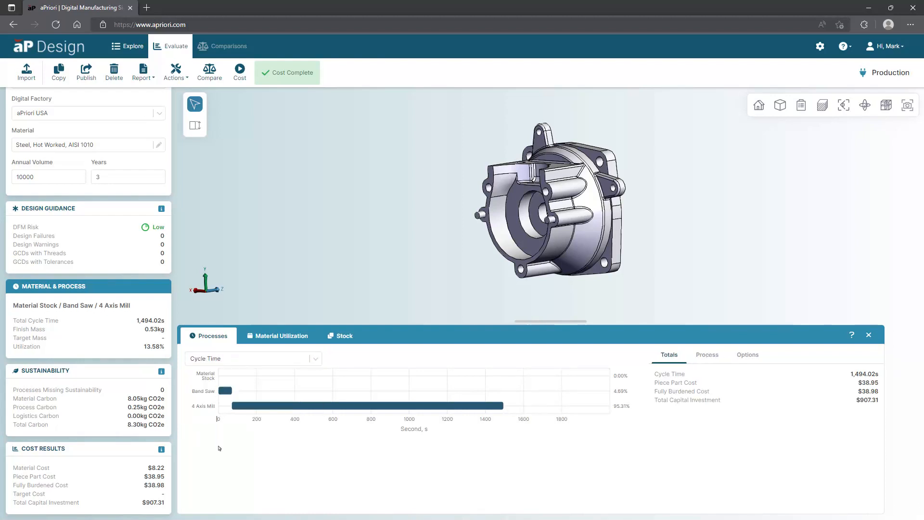
click(282, 335)
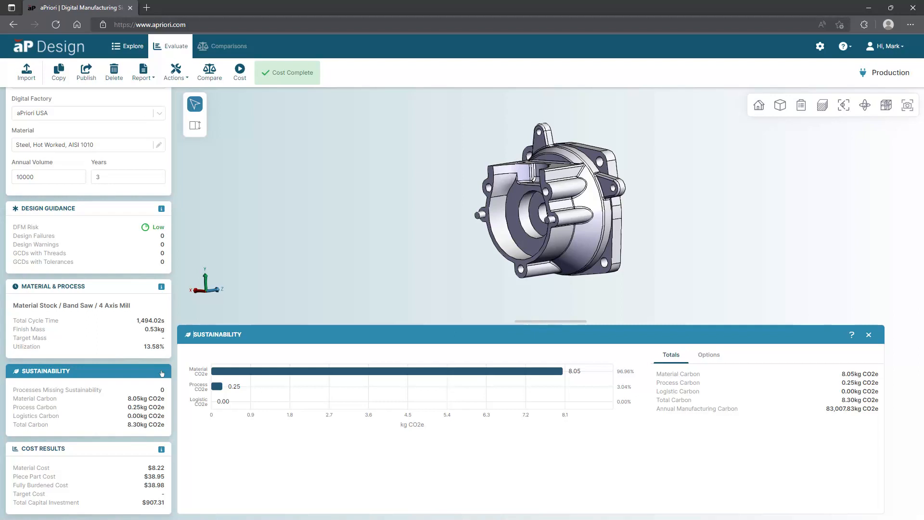
Show the detailed cost results charted by piece part cost instead of fully burdened cost.
click(43, 449)
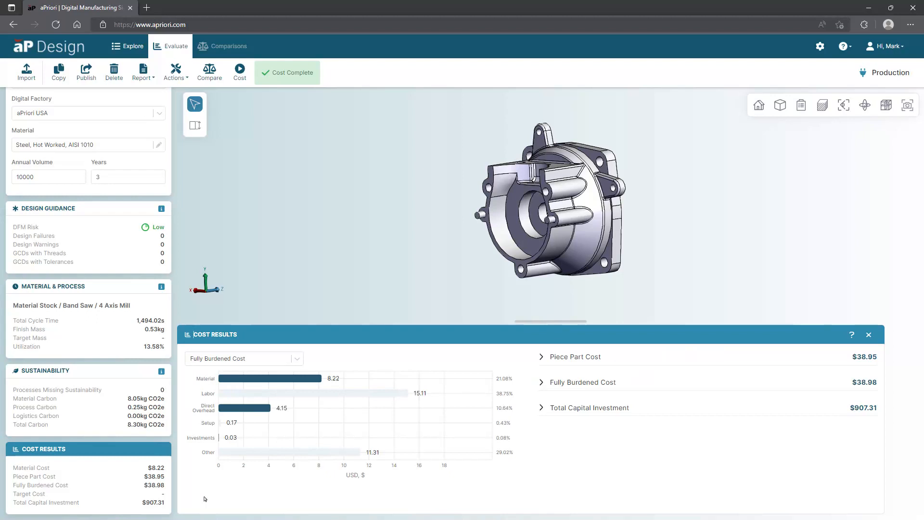
mouse_move(229, 401)
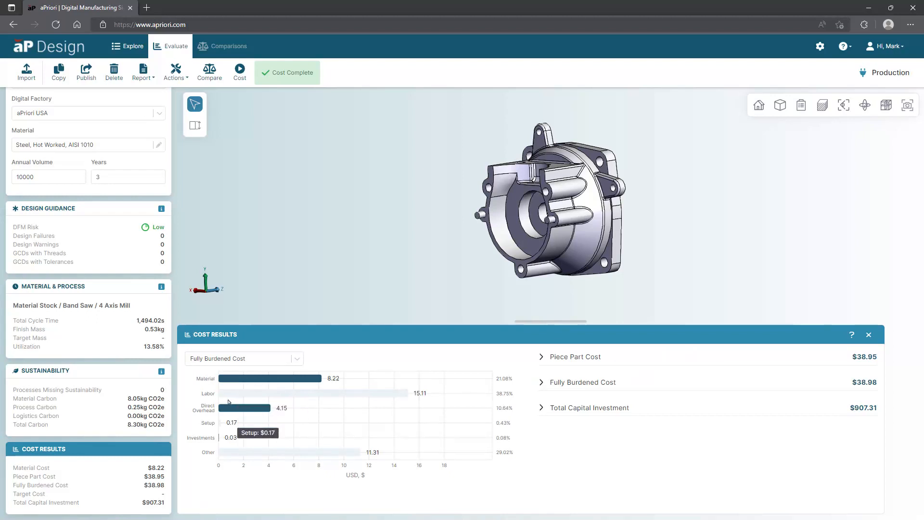
mouse_move(235, 494)
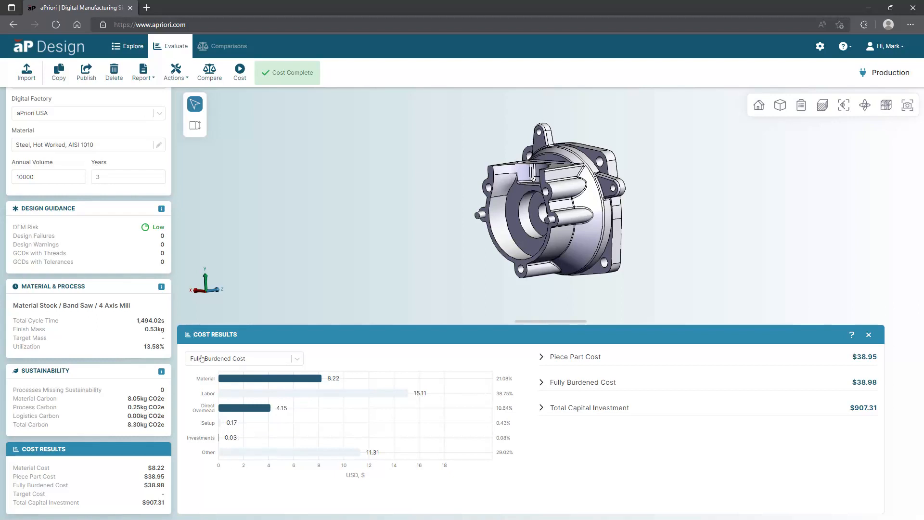
click(242, 358)
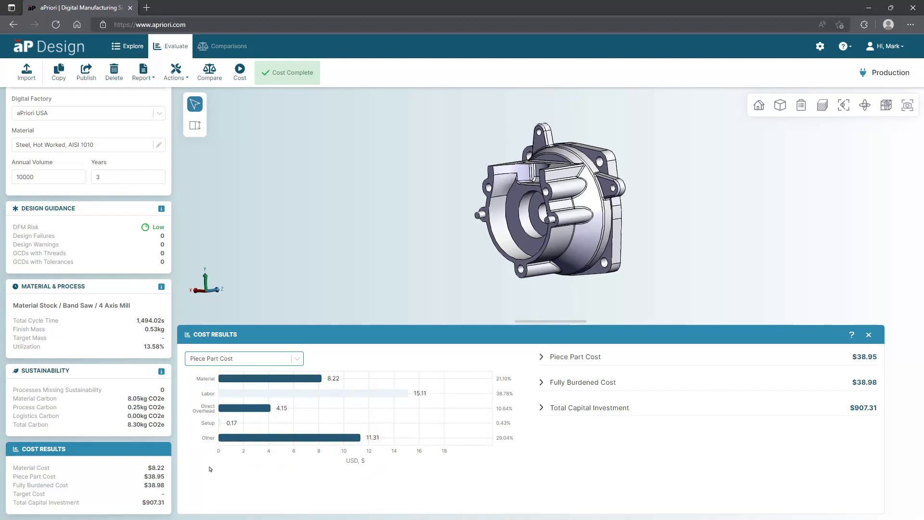
mouse_move(293, 266)
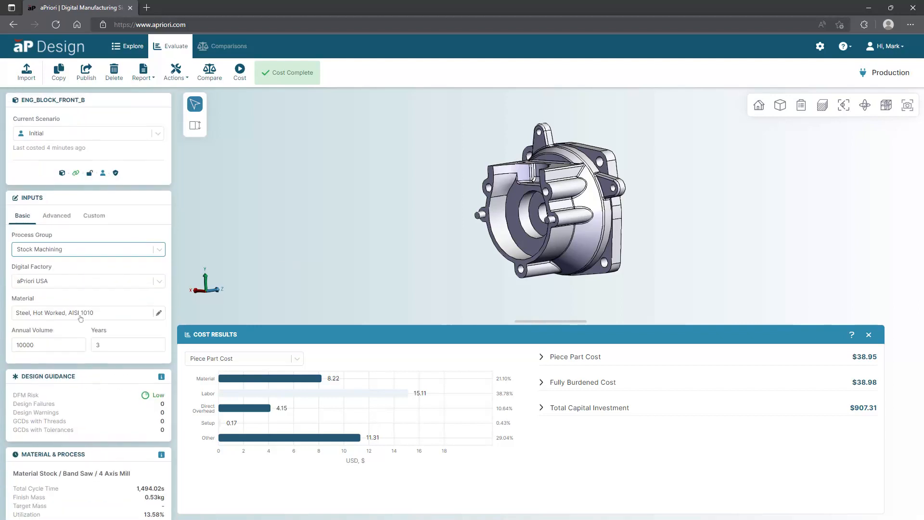
Change the part material to Aluminum, ANSI 6061 in the Material Selector.
click(158, 312)
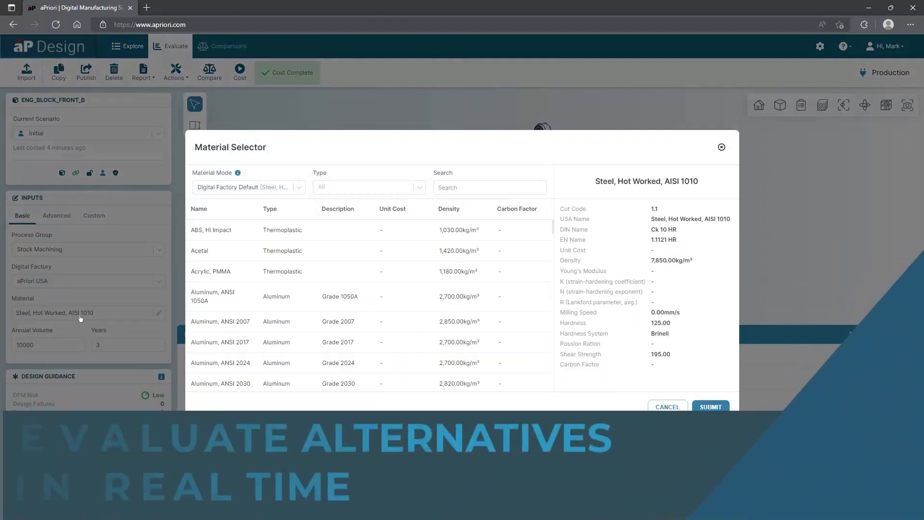
scroll(down, 3)
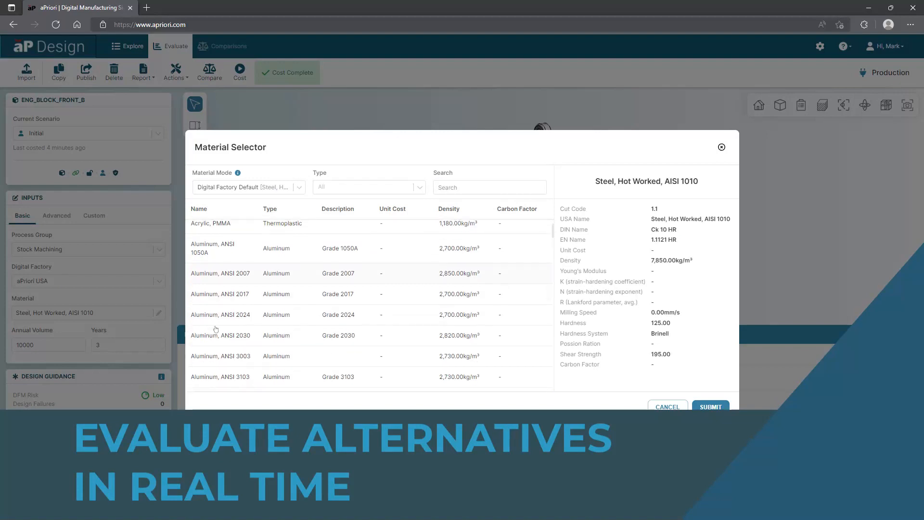
scroll(down, 3)
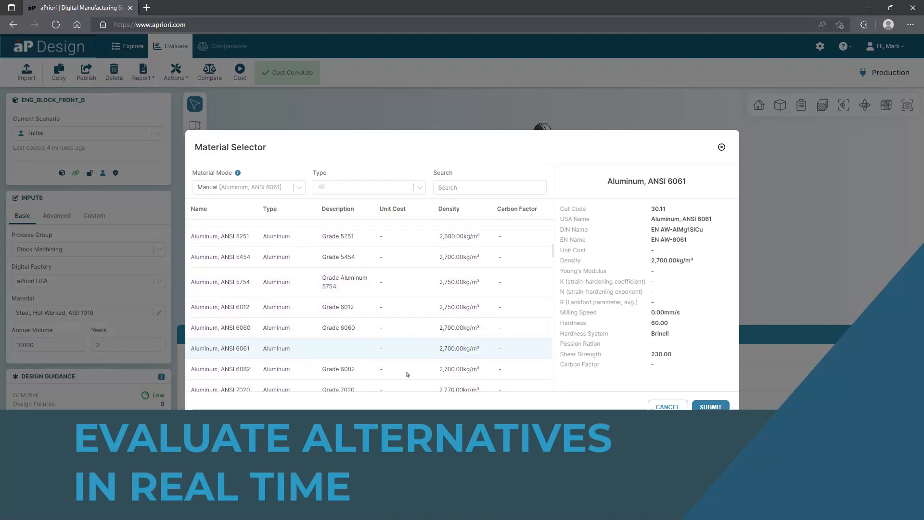
click(711, 407)
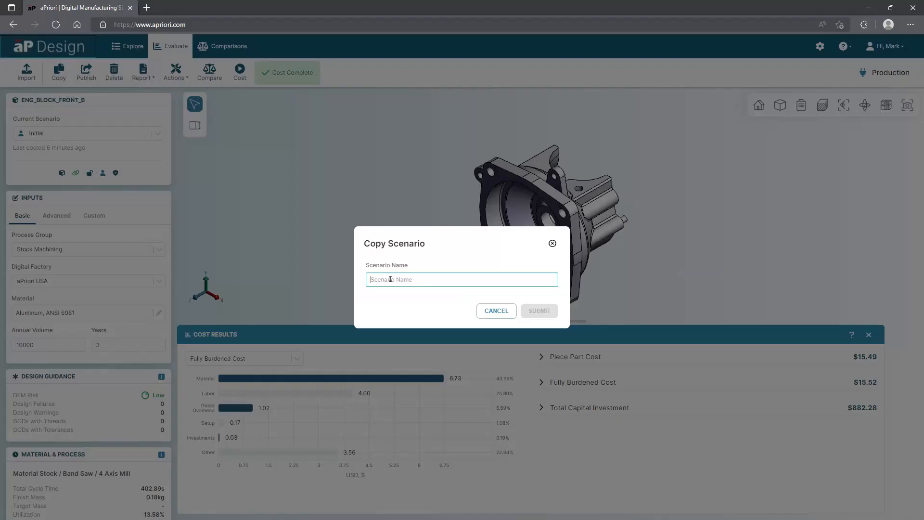
Name the copied scenario Cast, set it to Casting - Die and cost it.
click(538, 311)
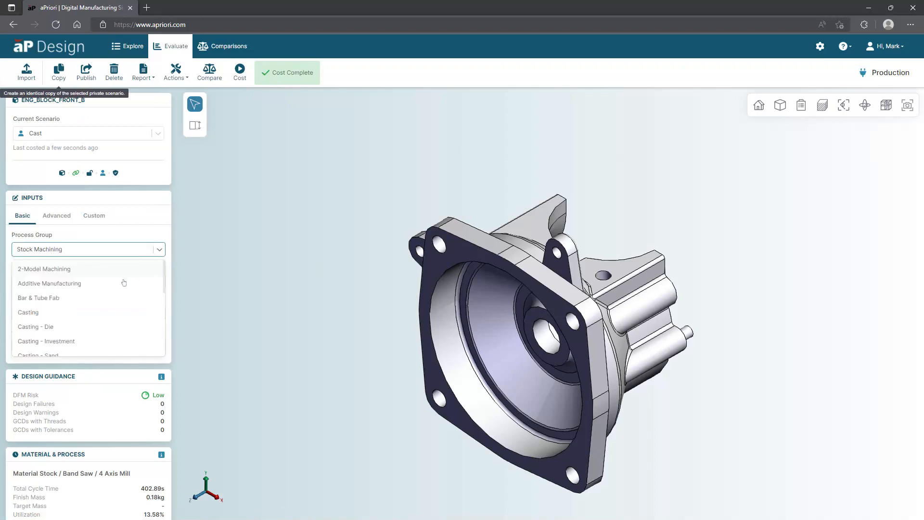
mouse_move(73, 330)
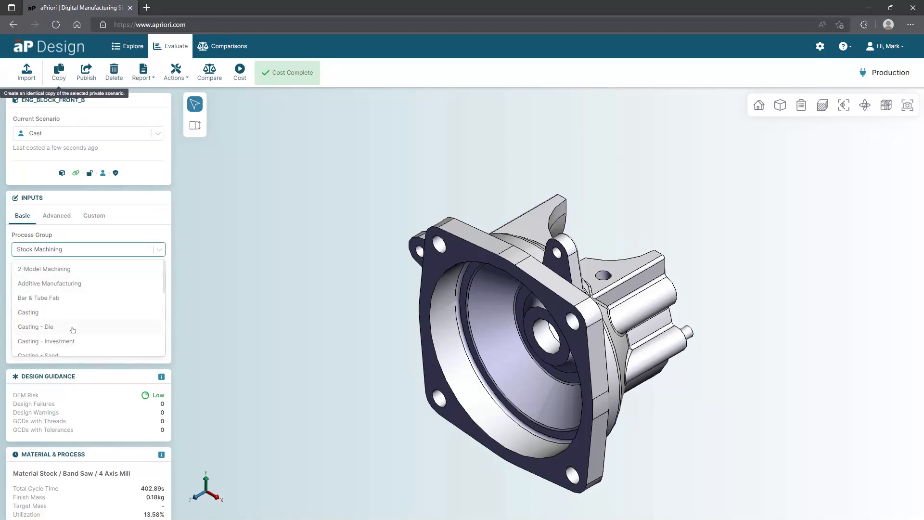
click(35, 326)
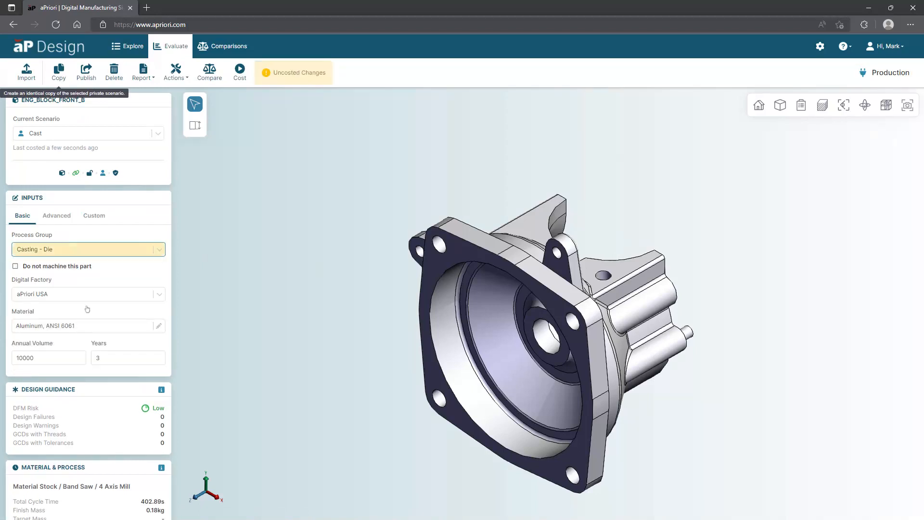
click(239, 70)
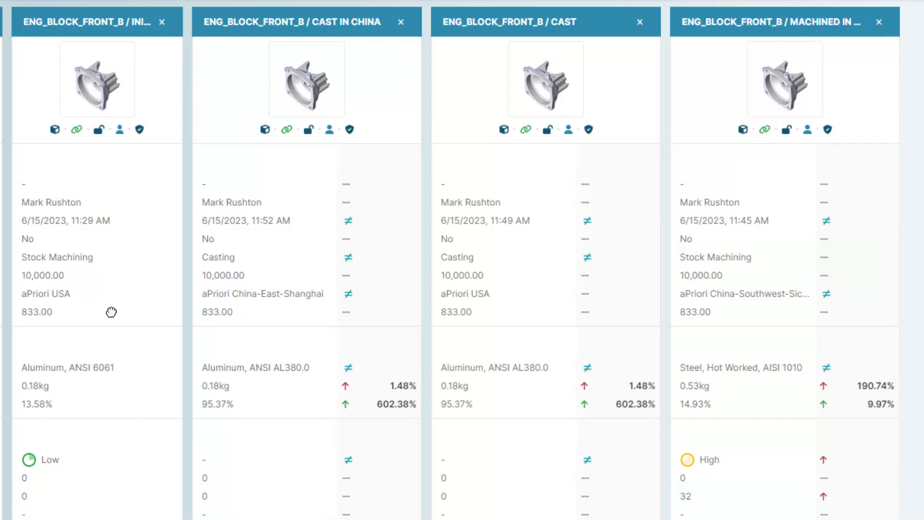
mouse_move(723, 431)
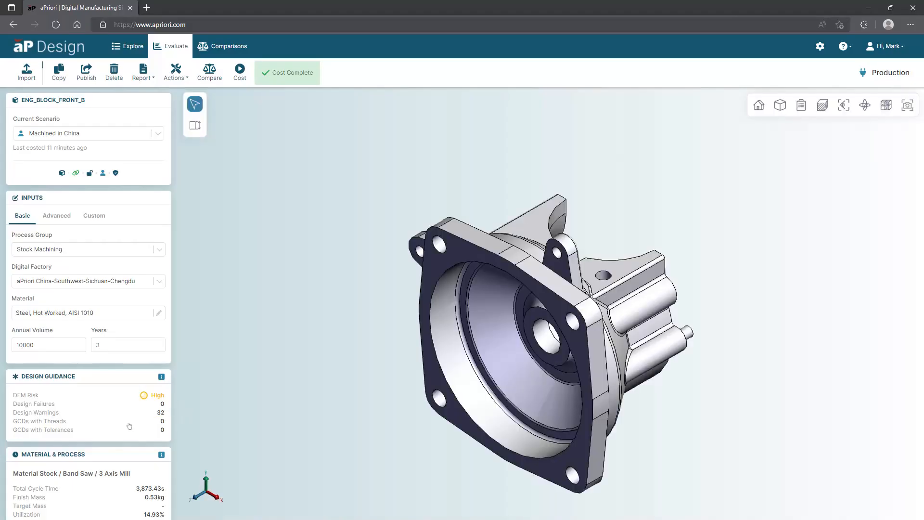
Show the Design Guidance issue list: 22 tool issues and 10 machining issues.
scroll(down, 3)
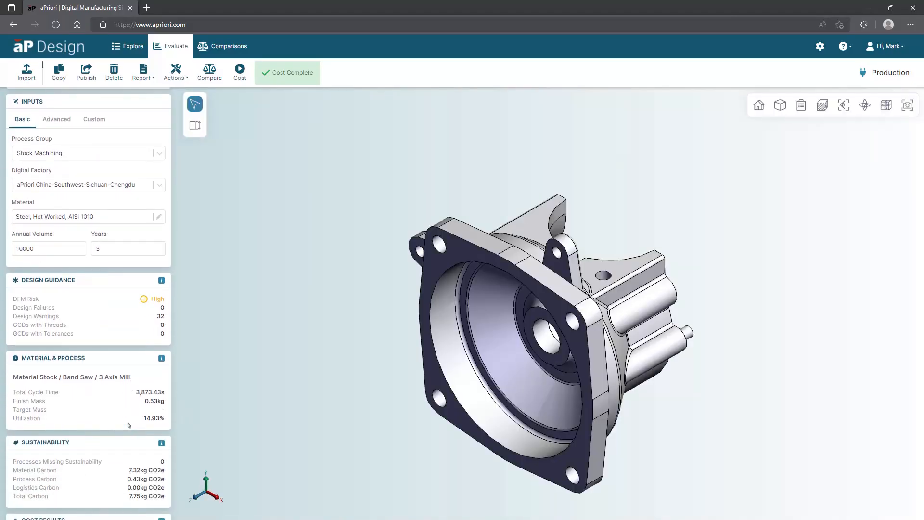
click(161, 358)
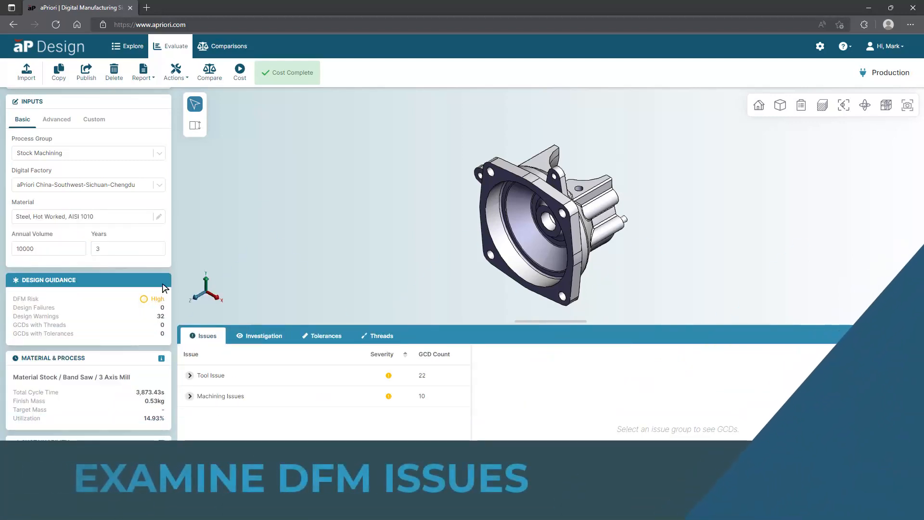
Highlight tool-issue faces, then the curved walls with Side Milling L/D problems.
click(209, 375)
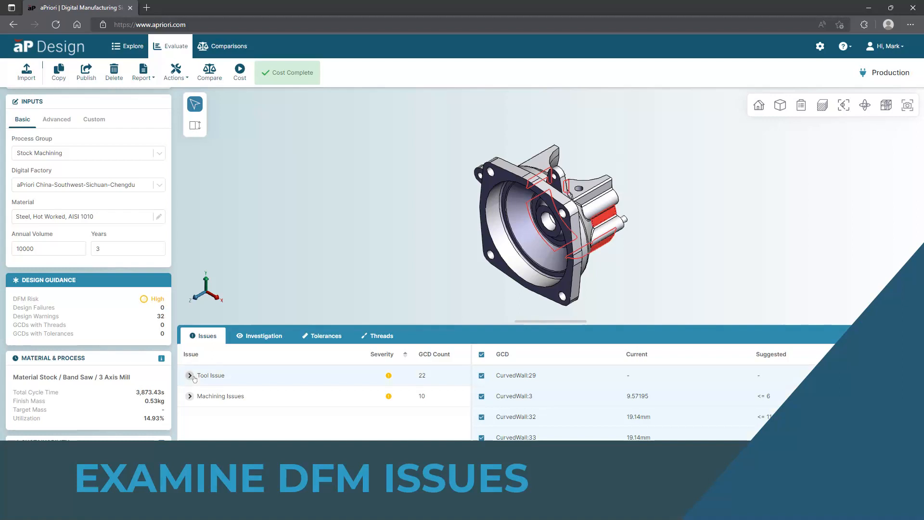
click(190, 395)
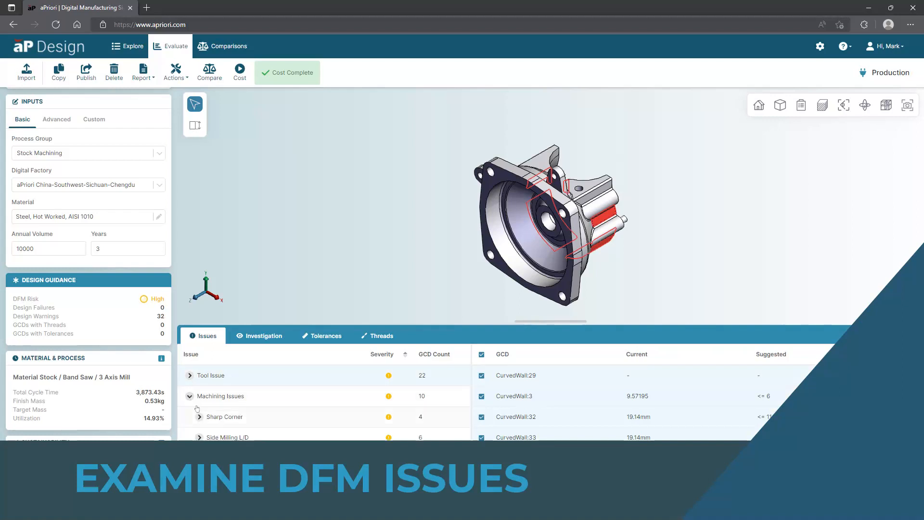
click(227, 437)
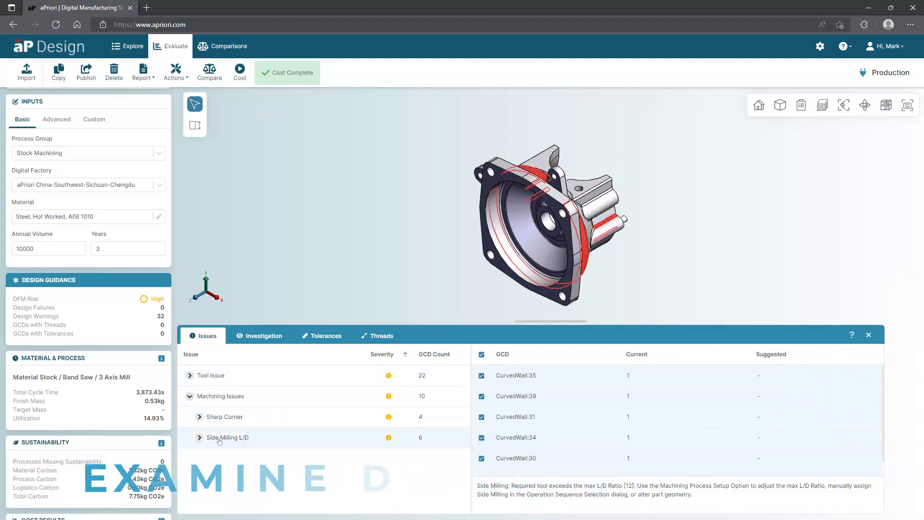